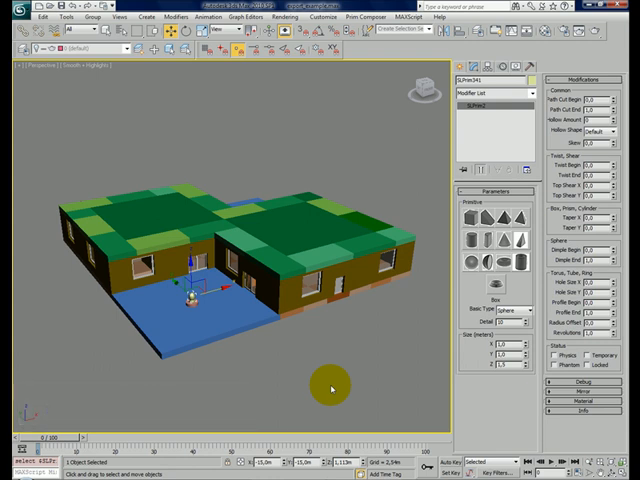
pyautogui.moveTo(288, 345)
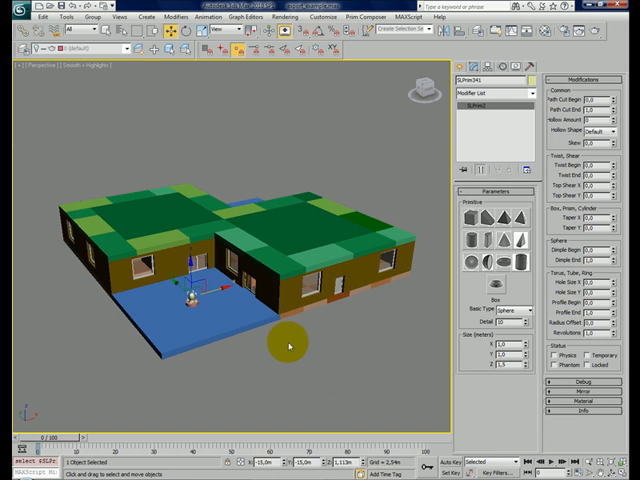
pyautogui.moveTo(338, 315)
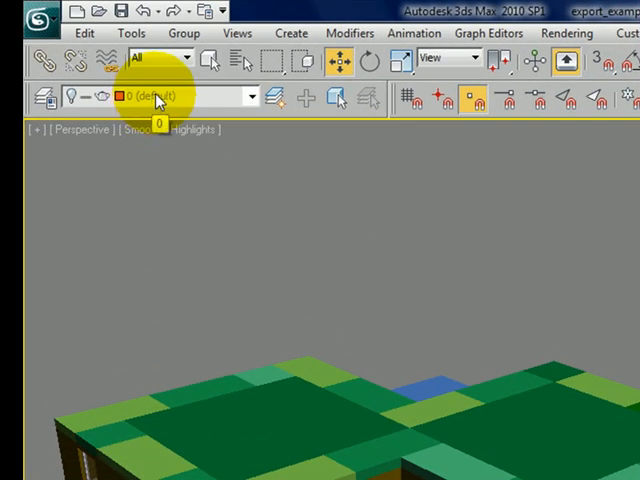
# Step: Show only the Roof layer, hiding all other layers, and make Roof current
pyautogui.click(240, 96)
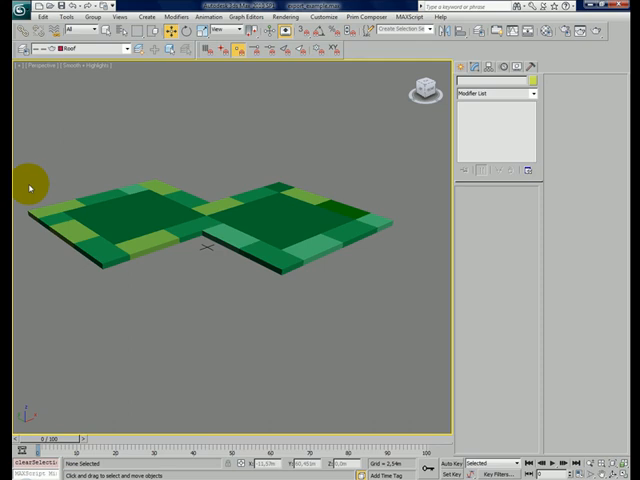
# Step: Select the 28 roof prims and set Second Life Export 2's override description to ROOF
pyautogui.moveTo(30, 185); pyautogui.dragTo(388, 282)
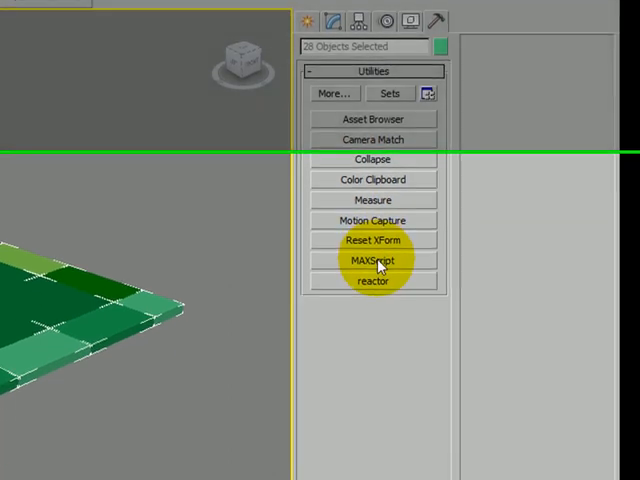
pyautogui.click(373, 260)
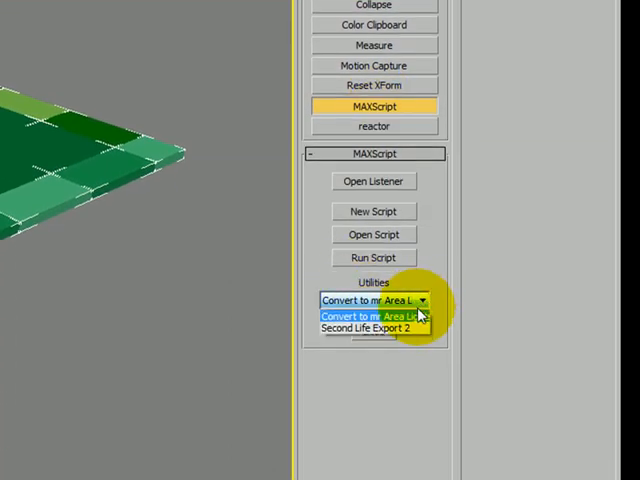
pyautogui.moveTo(375, 328)
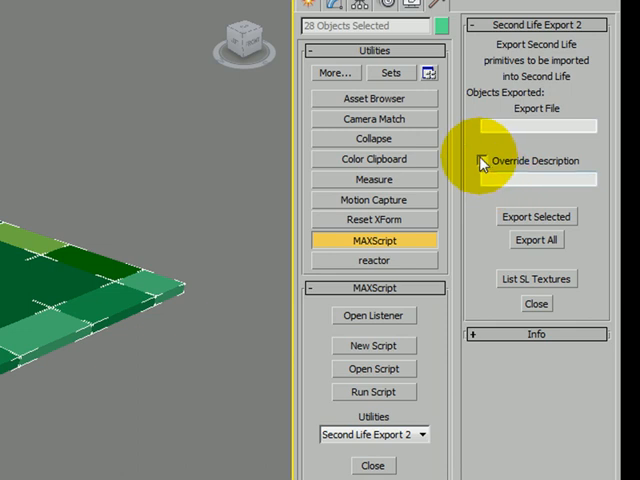
pyautogui.click(483, 160)
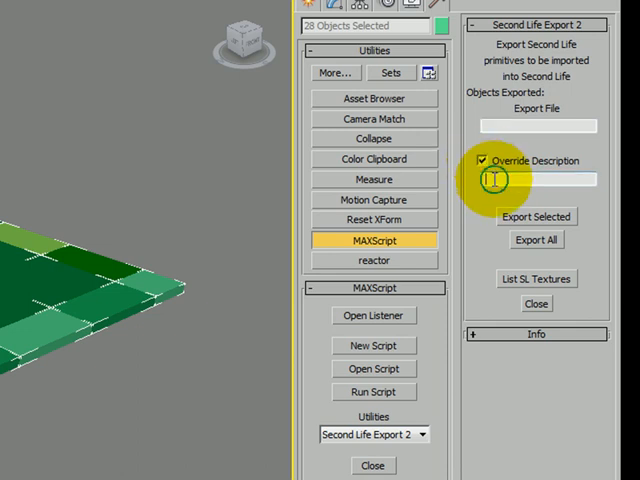
pyautogui.write('R')
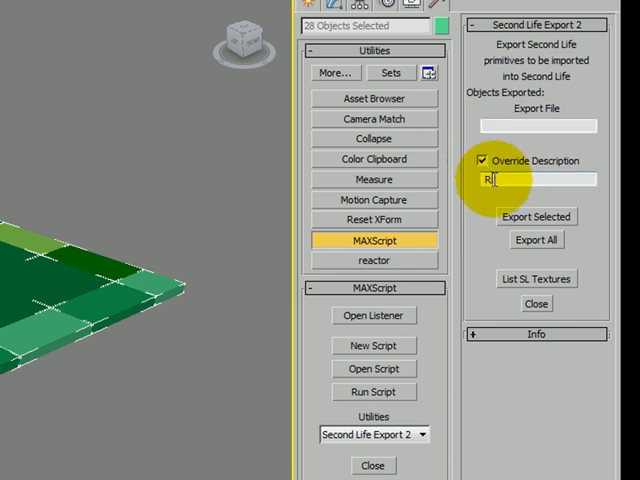
pyautogui.write('OOF')
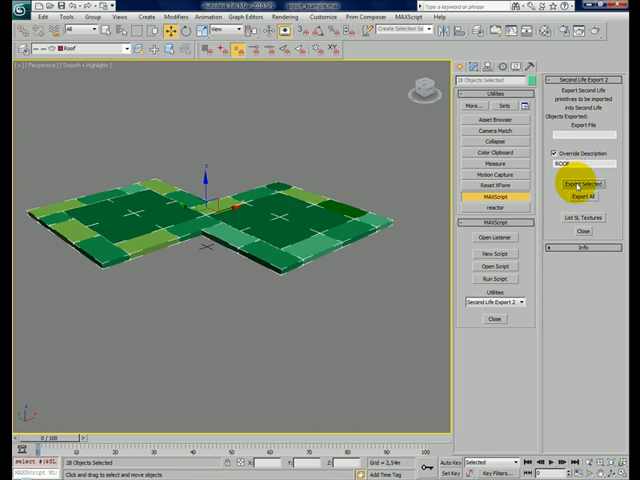
# Step: Export the selected roof prims to Export-Example_Roof.txt, overwriting the existing file
pyautogui.click(581, 184)
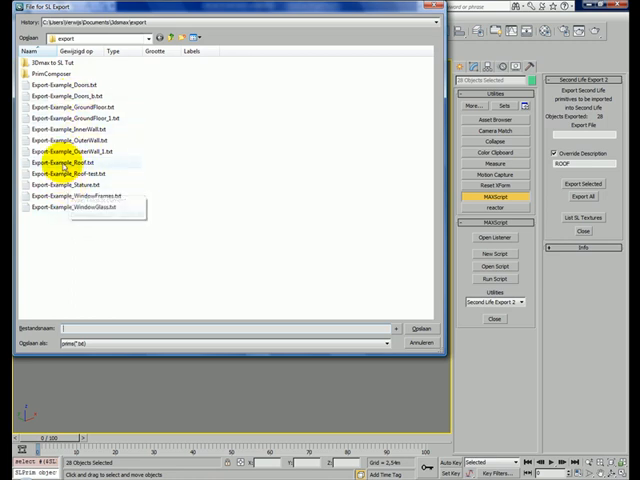
pyautogui.moveTo(75, 186)
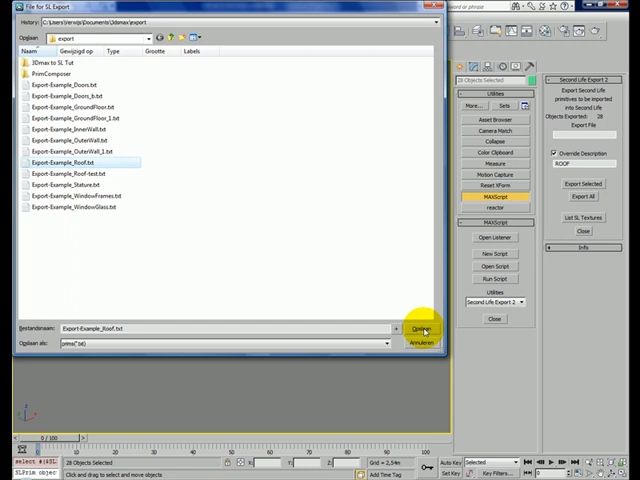
pyautogui.click(419, 328)
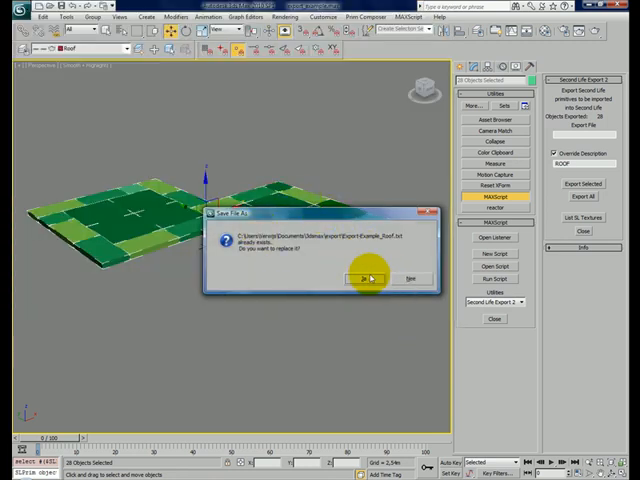
pyautogui.click(362, 278)
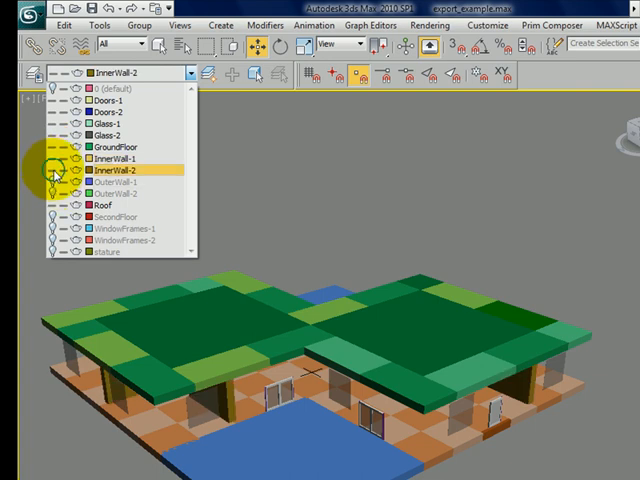
# Step: Turn a hidden house layer's visibility back on so the second floor shows
pyautogui.click(113, 216)
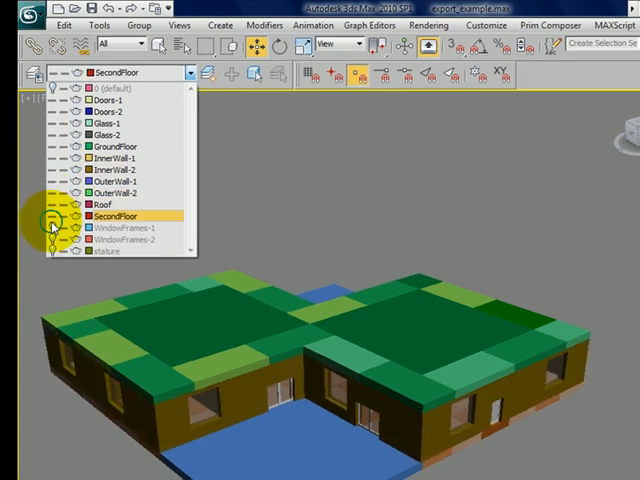